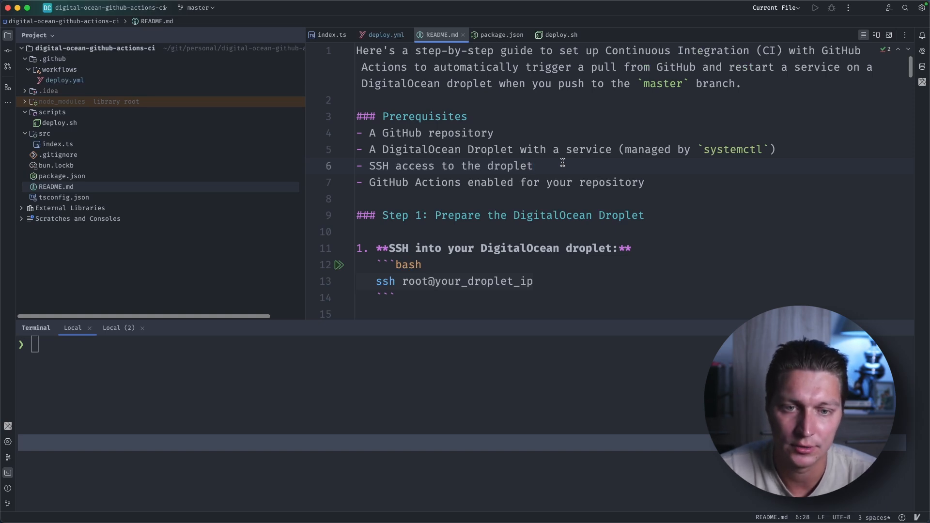
Show index.ts and the Local (2) terminal where curl returns Hello Hono!
click(533, 166)
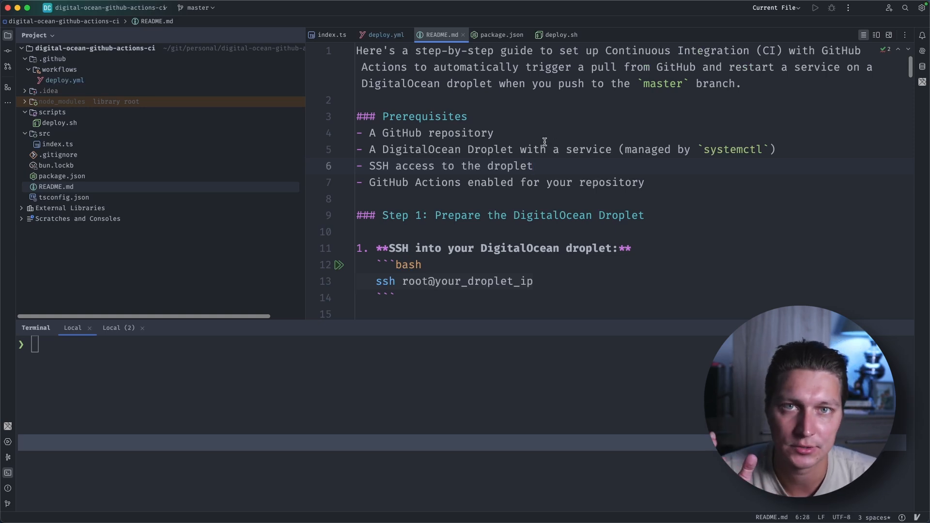
mouse_move(485, 187)
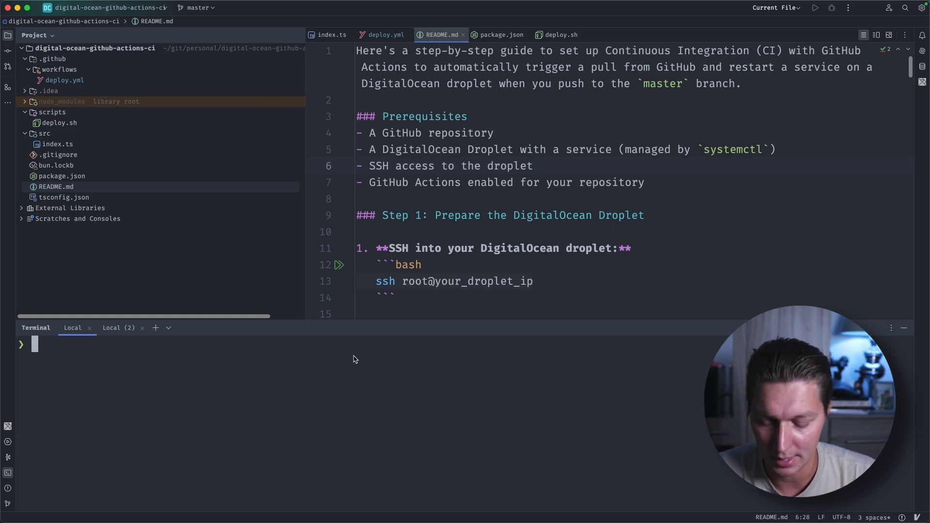
click(118, 327)
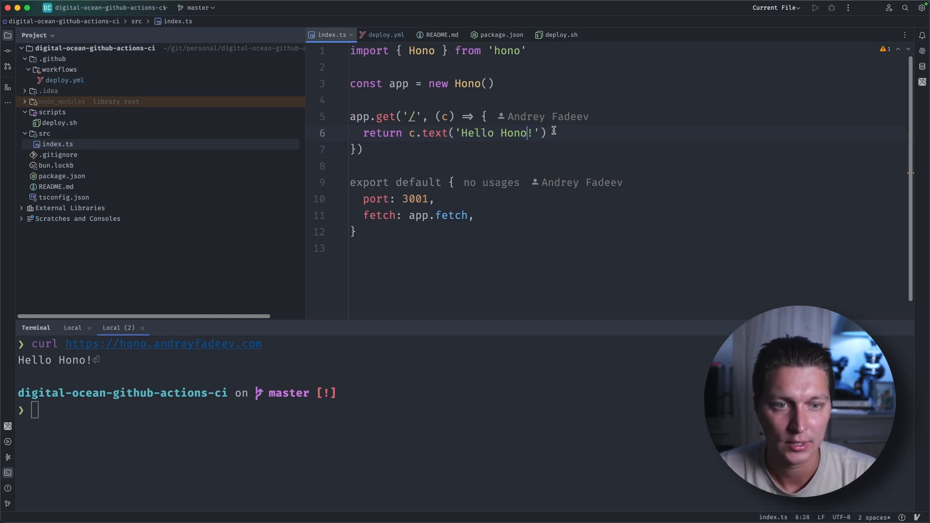
Change the c.text greeting in index.ts to 'Hello Hono, Reload!'.
text(,)
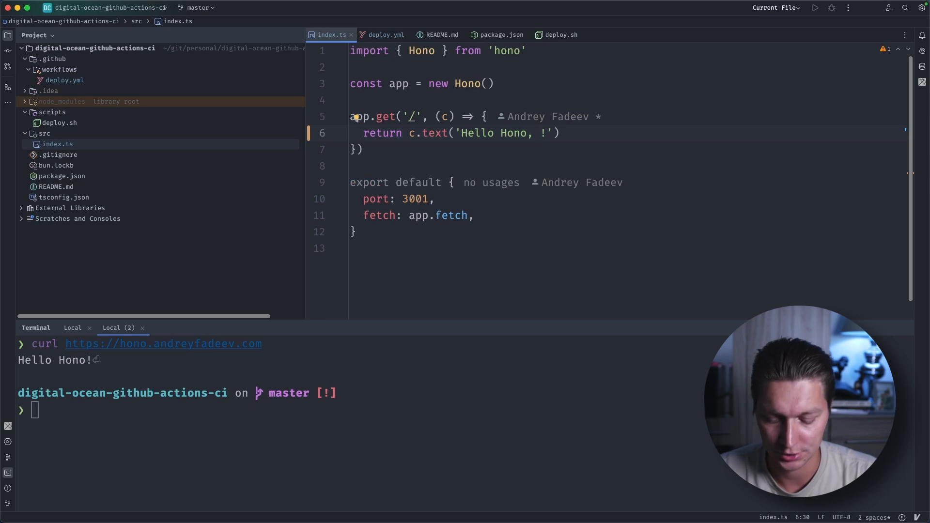
text(Re)
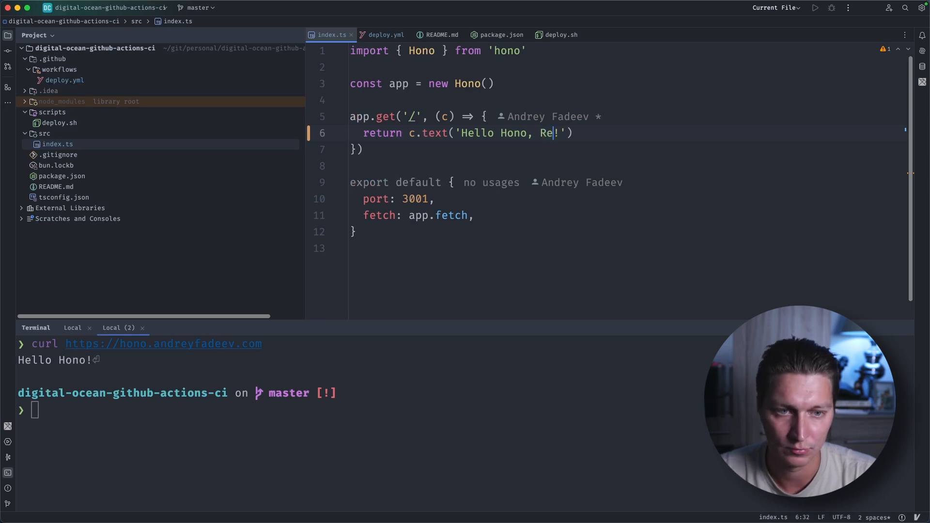
text(load)
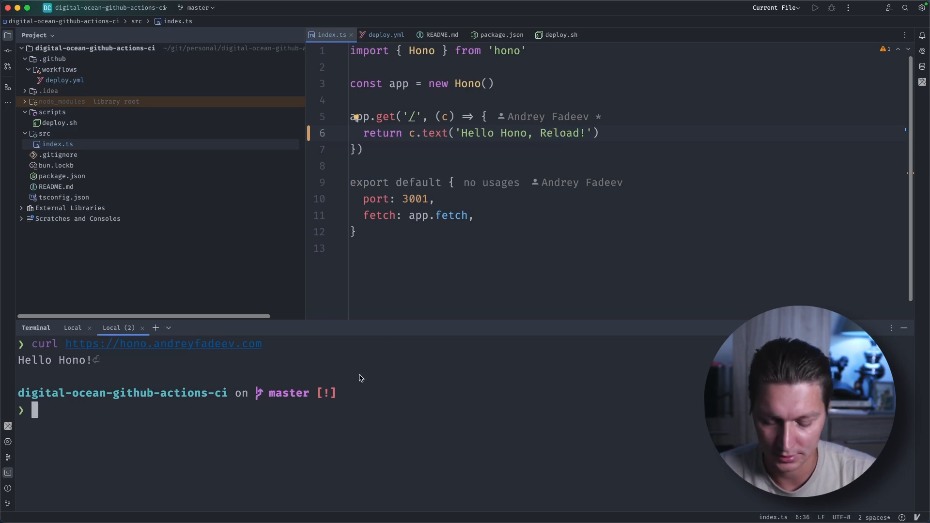
text(git add -i)
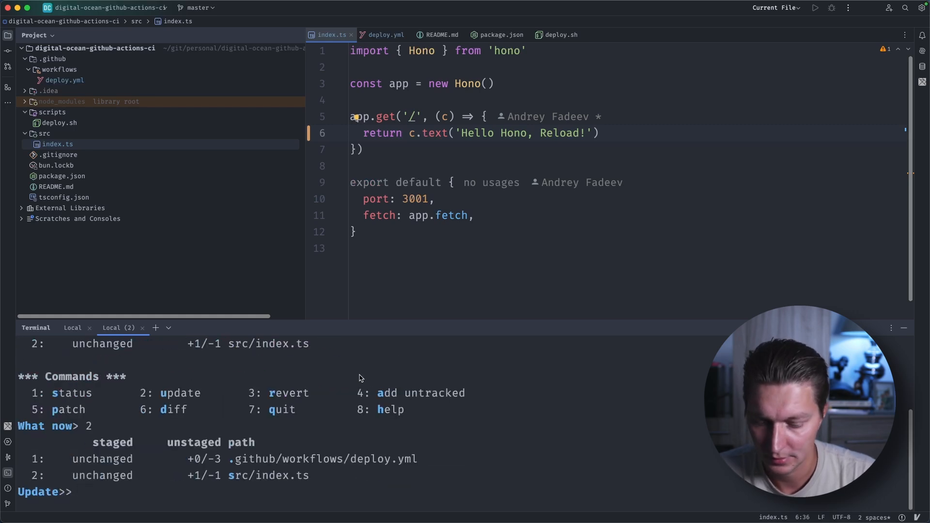
text(7)
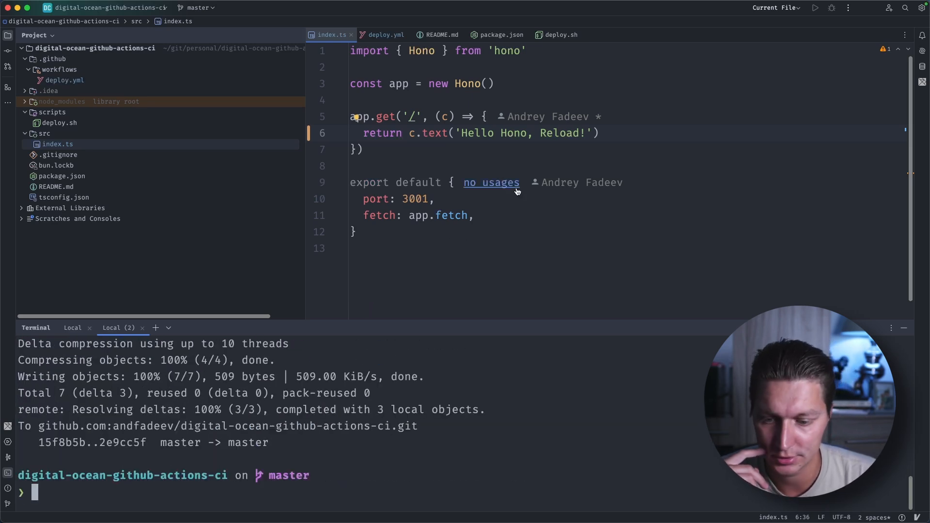
text(curl https://hono.andreyfadeev.com)
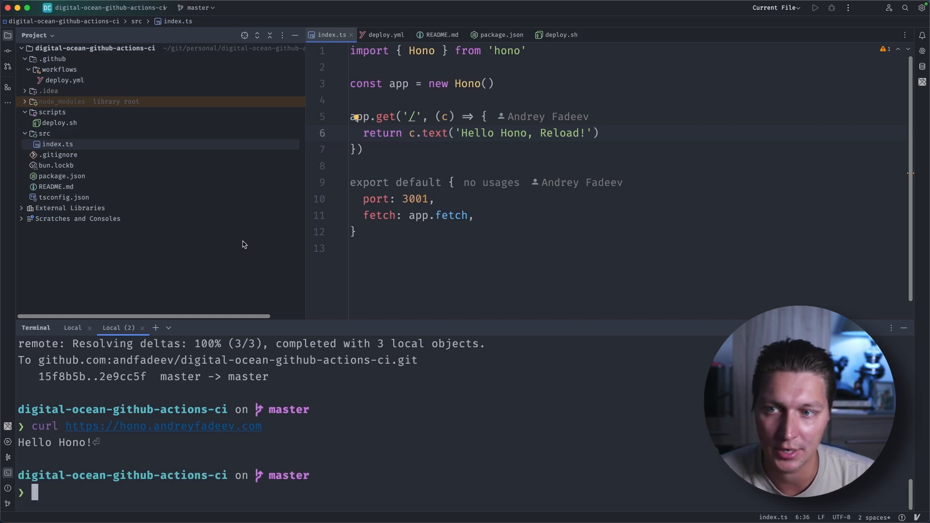
mouse_move(61, 64)
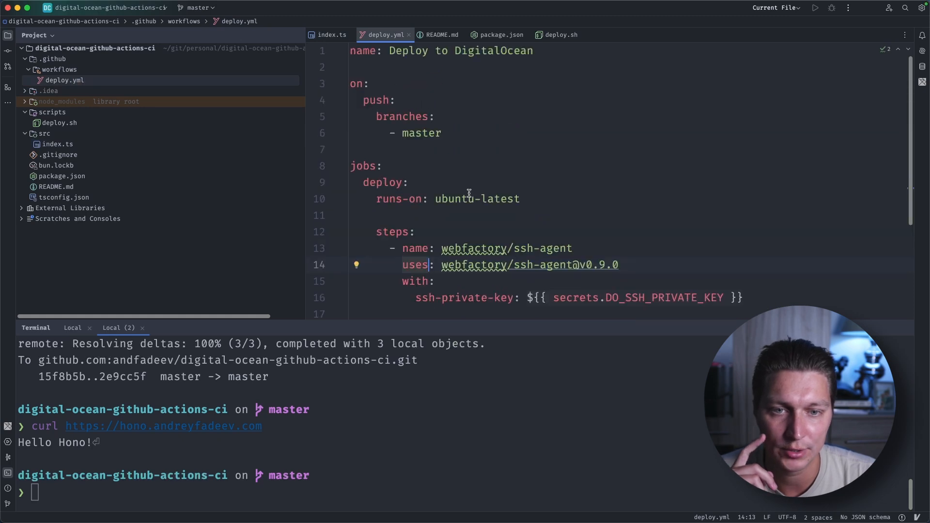
mouse_move(362, 99)
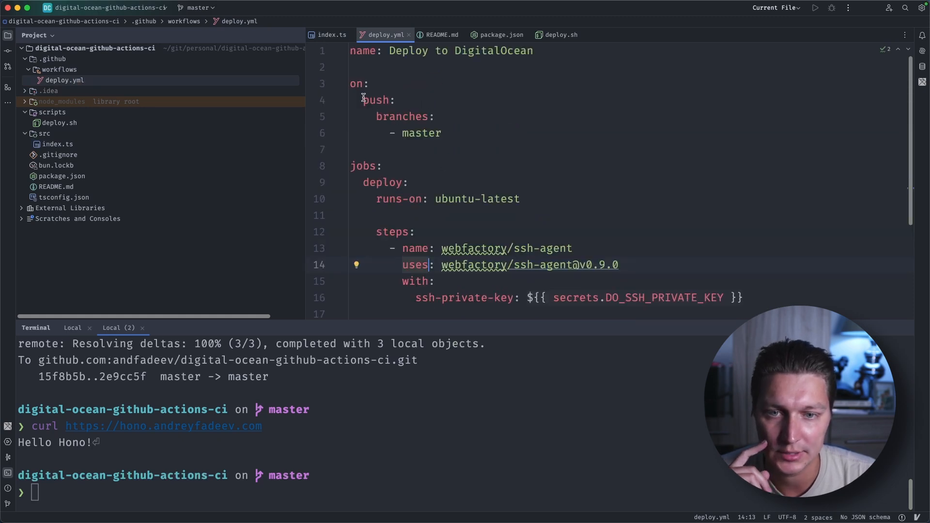
Review deploy.yml's SSH run step with its secrets key, then jump to scripts/deploy.sh.
click(442, 133)
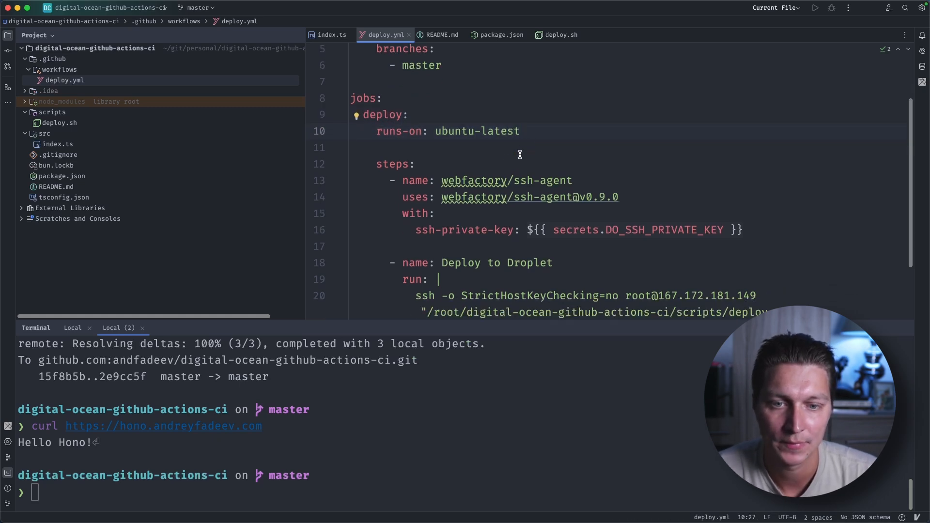
scroll(down, 3)
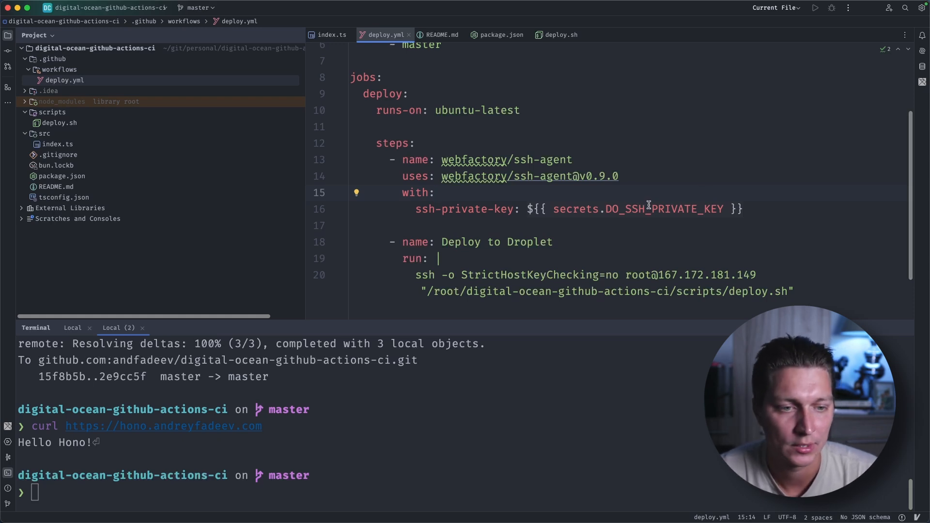
mouse_move(556, 210)
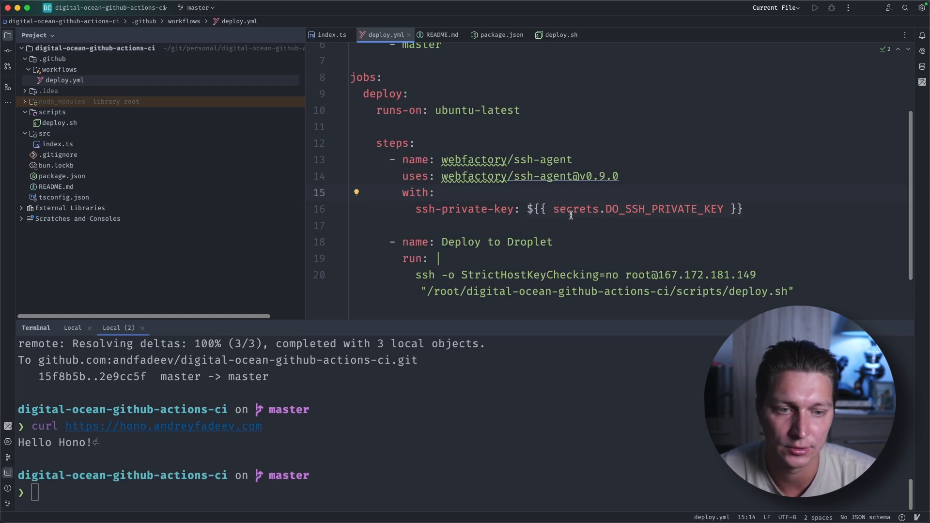
double_click(662, 209)
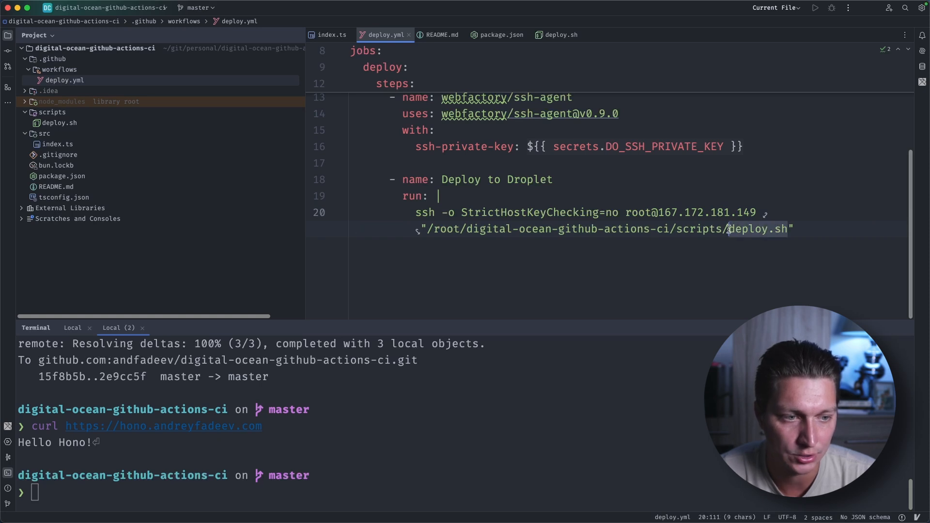
click(486, 229)
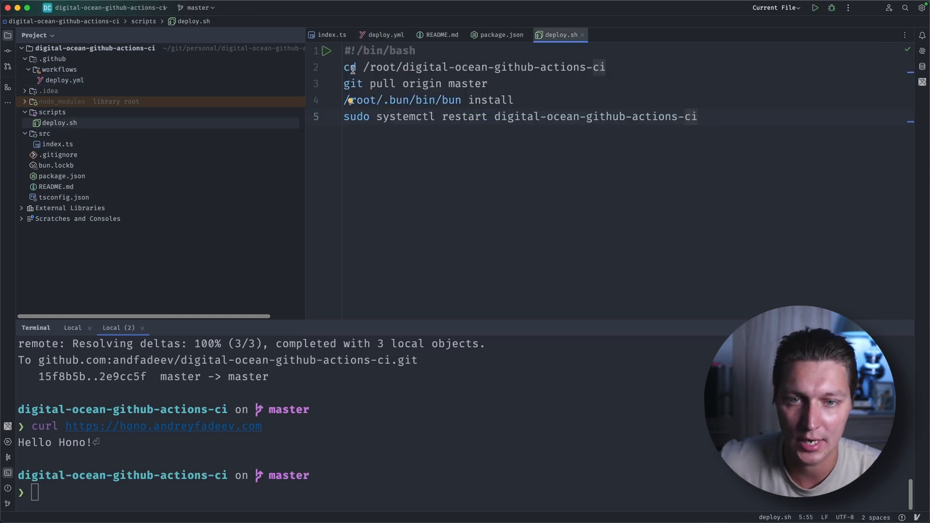
click(578, 67)
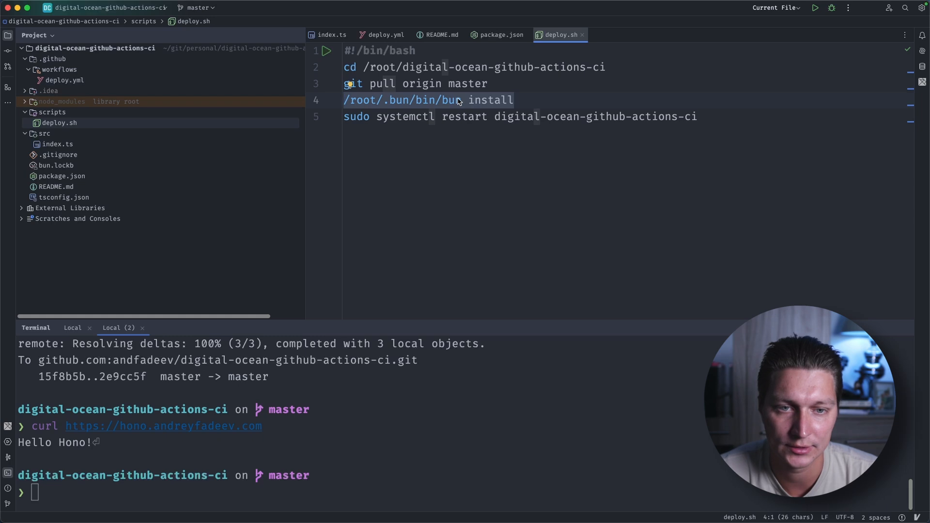
mouse_move(466, 101)
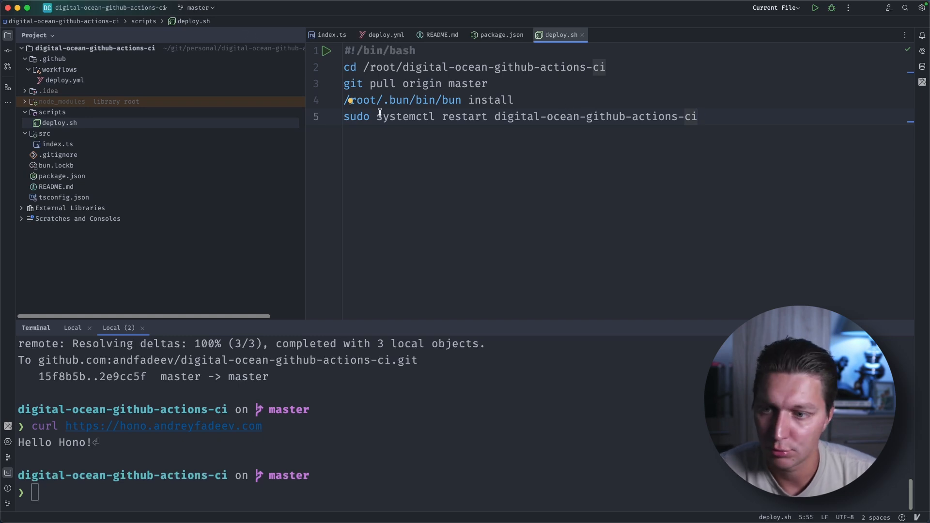
mouse_move(127, 170)
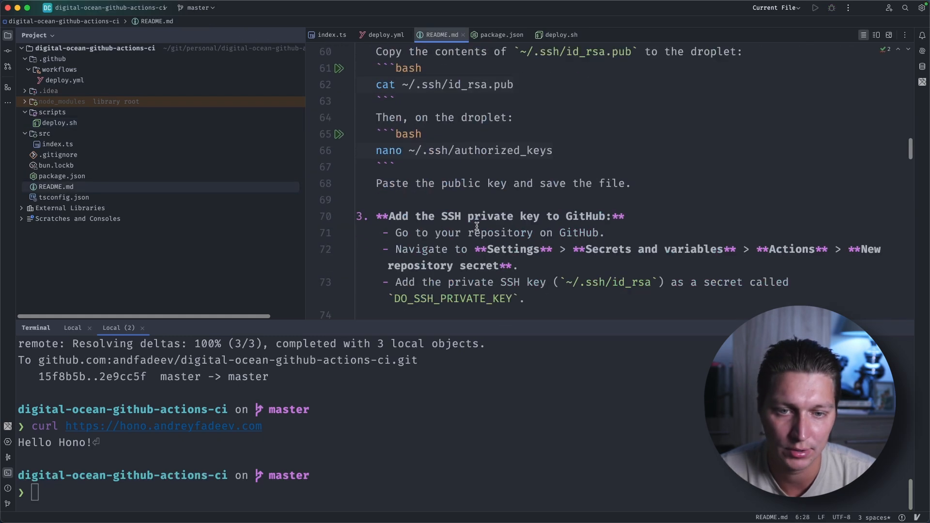
Scroll README.md to the Systemd section and inspect WorkingDirectory and ExecStart settings.
scroll(down, 3)
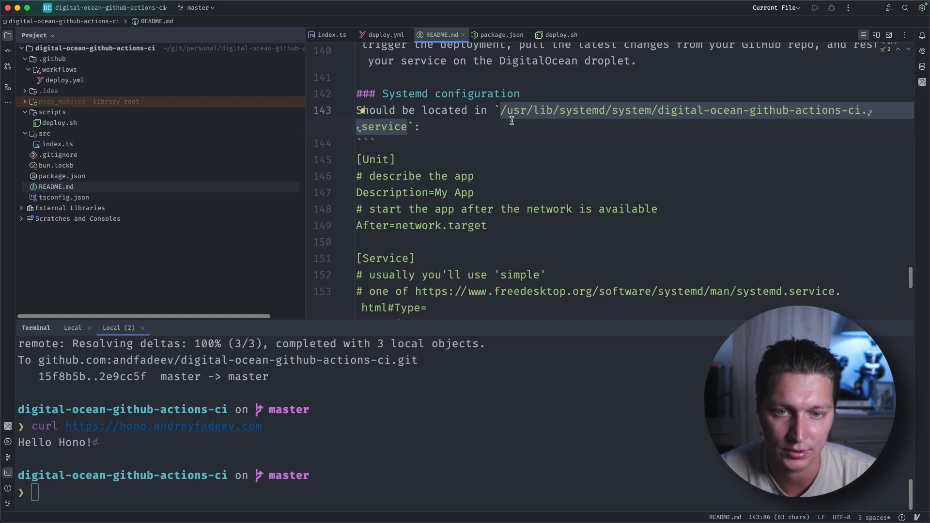
scroll(down, 3)
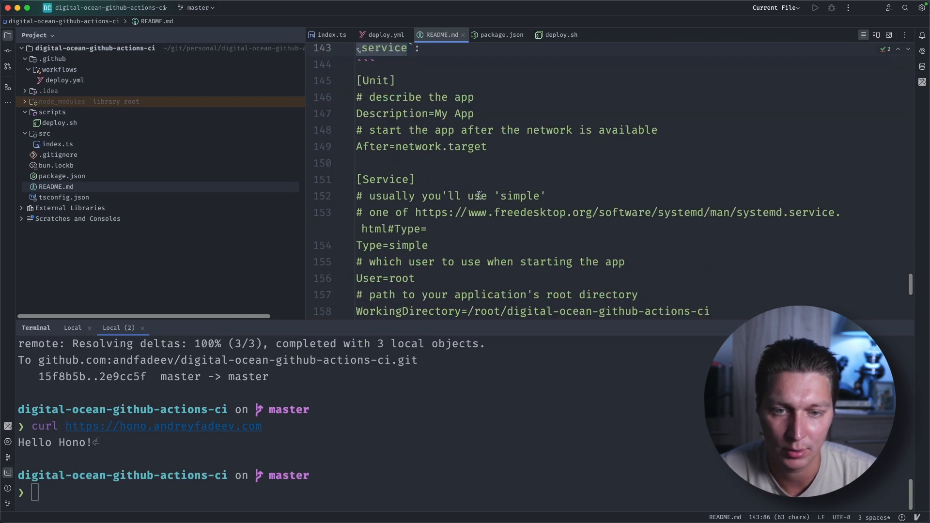
scroll(down, 3)
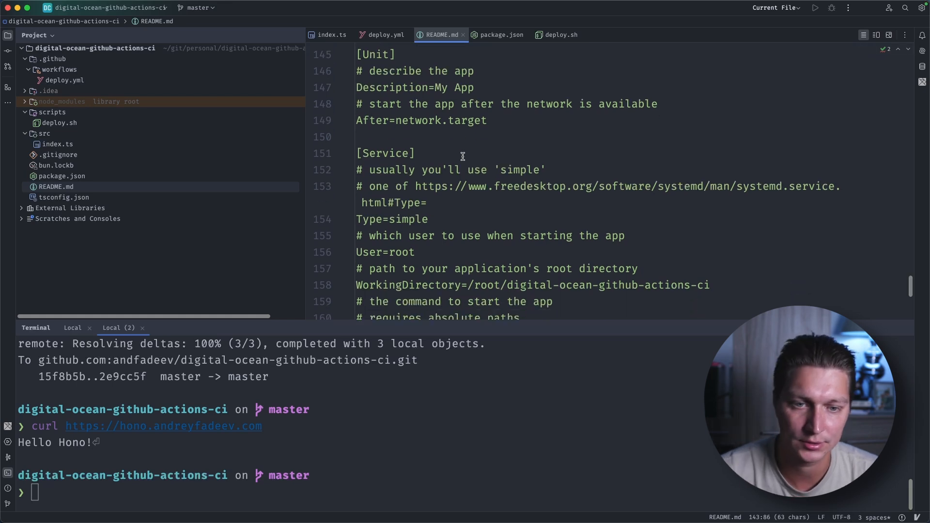
scroll(down, 3)
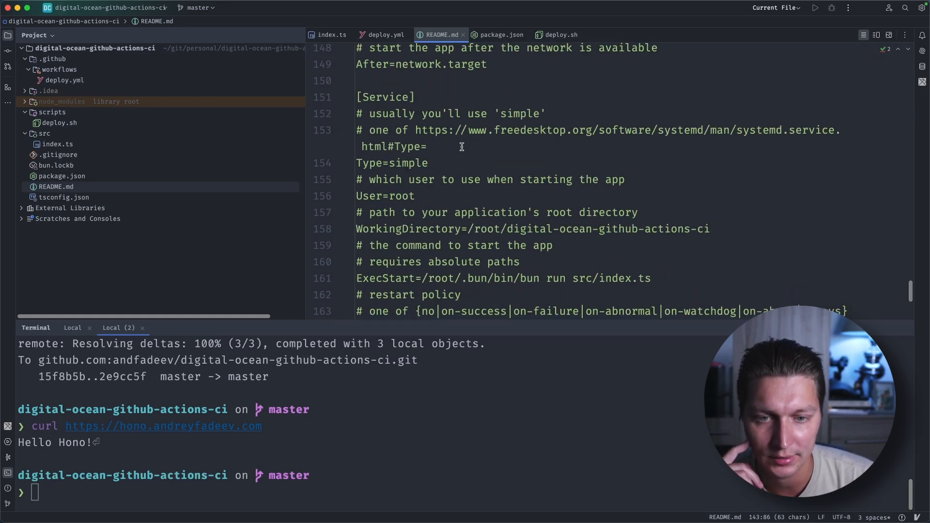
scroll(down, 3)
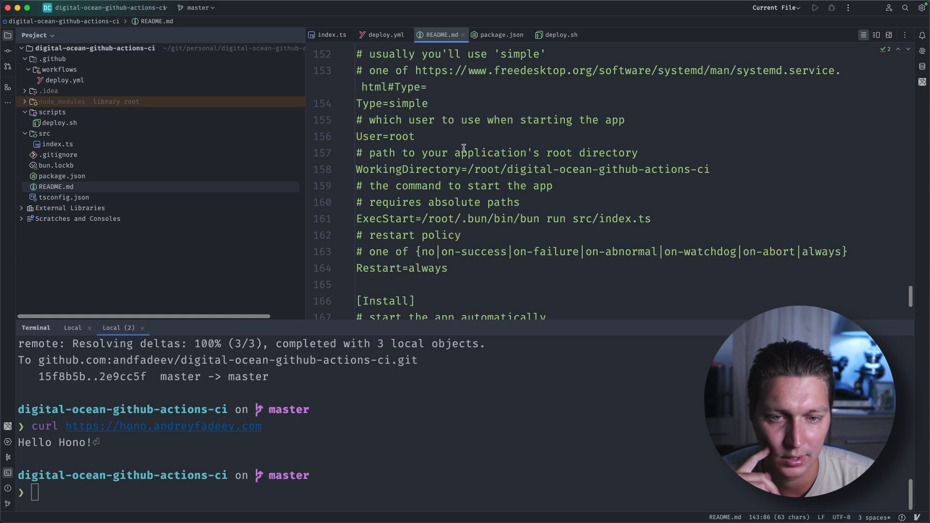
double_click(406, 169)
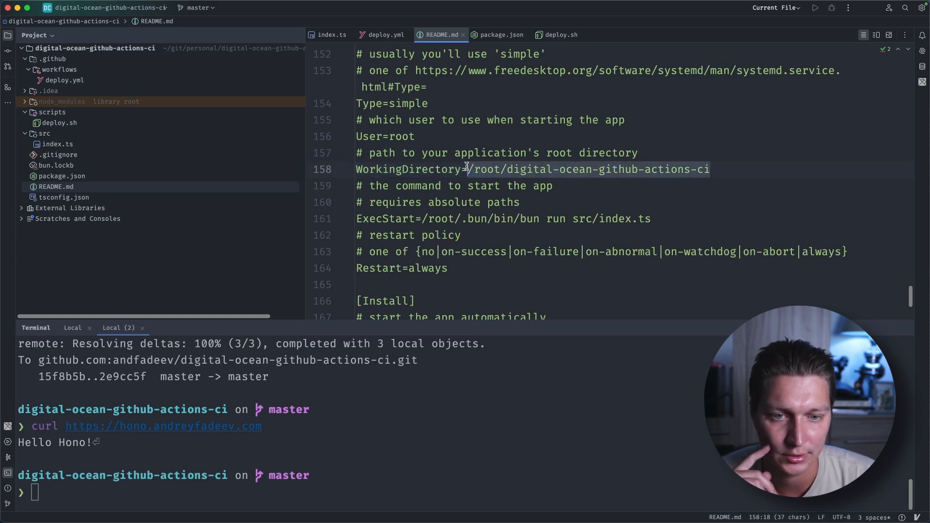
double_click(386, 218)
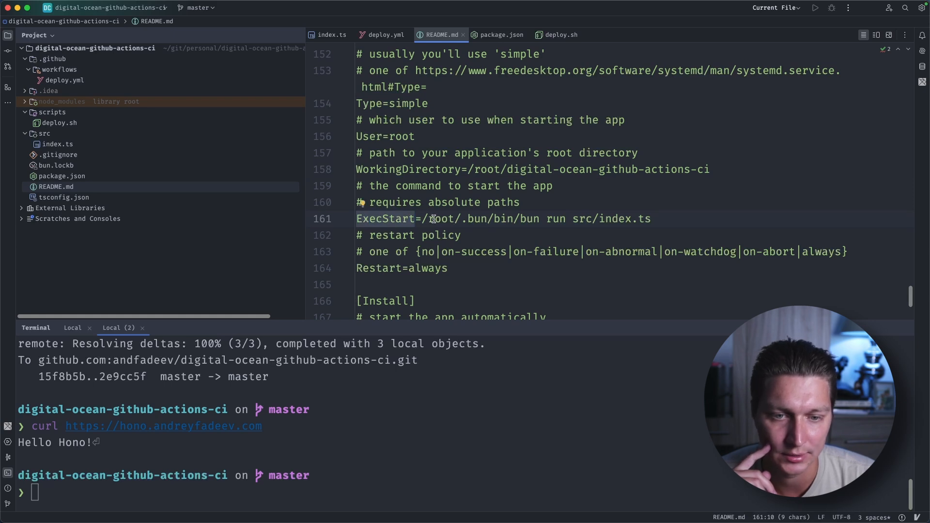
Start a fresh Local terminal tab via the + button.
click(557, 217)
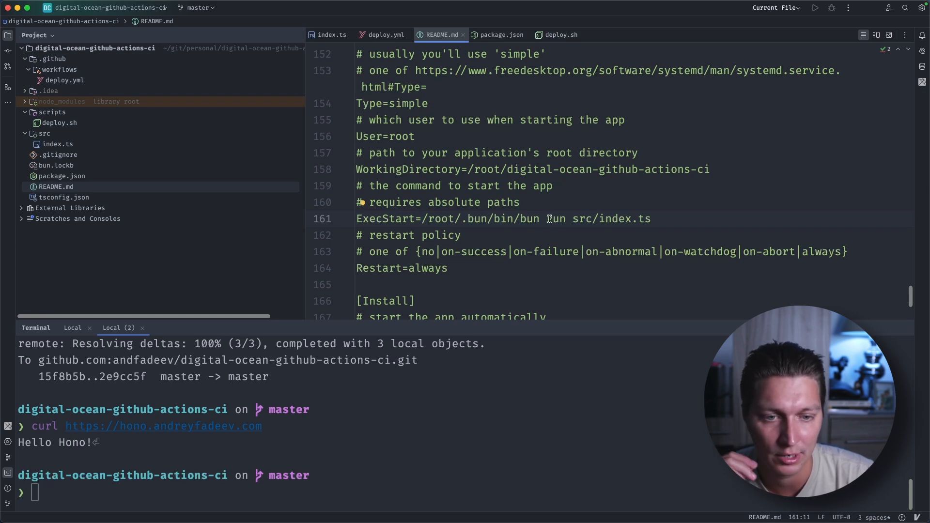
scroll(down, 3)
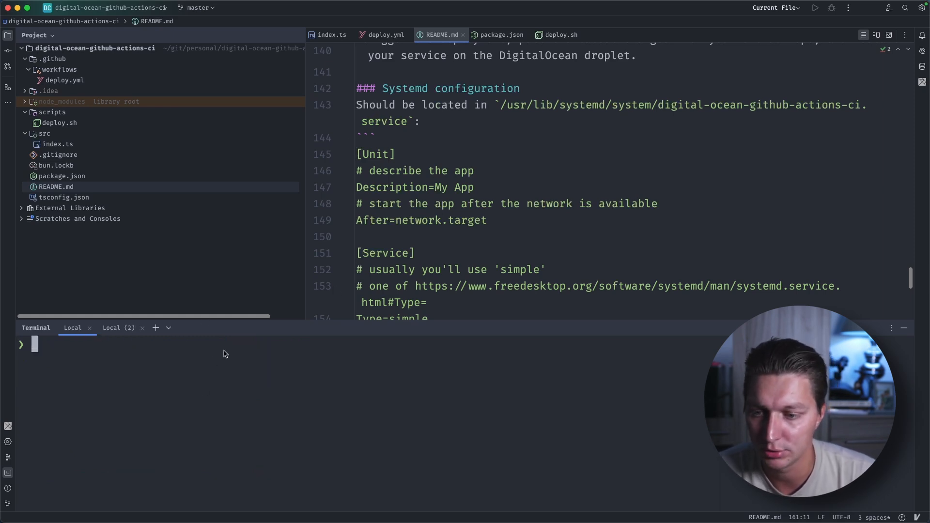
text(ssh -i ~/.ssh/digitalocean root@167.172.181.149)
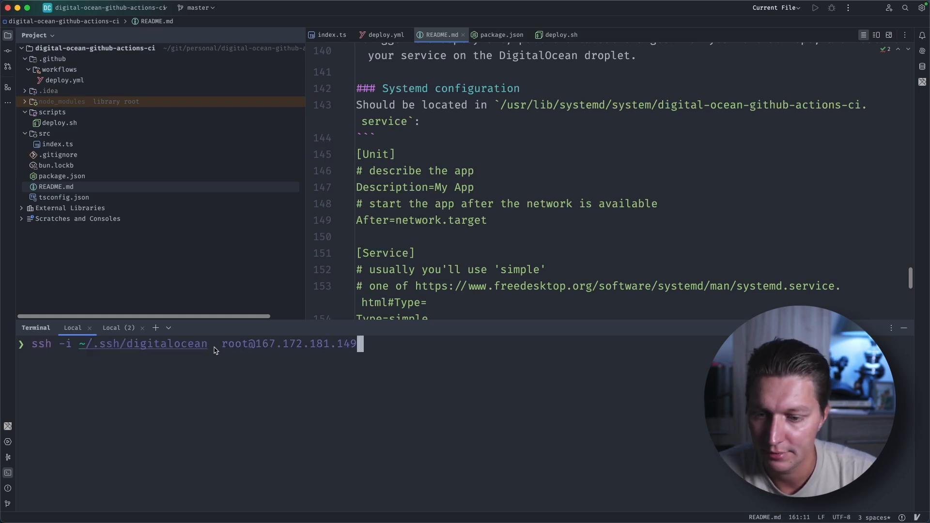
key(enter)
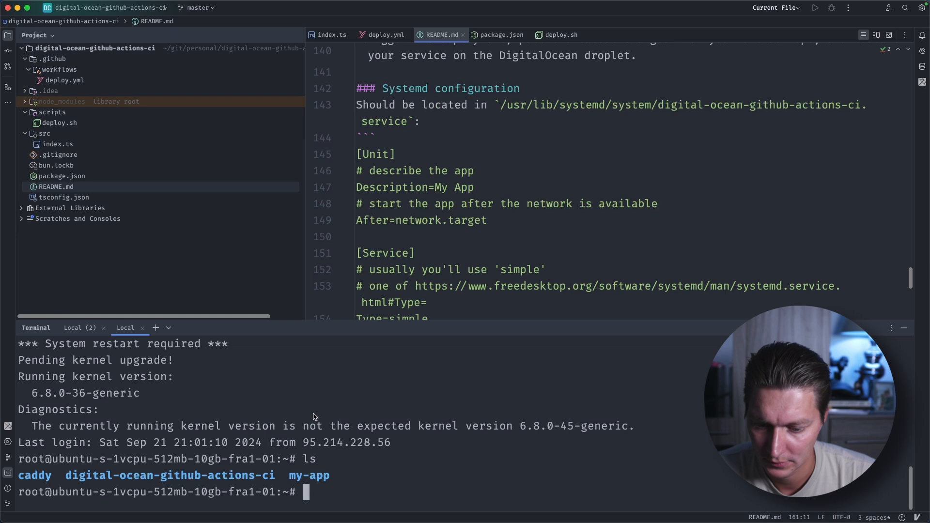
double_click(168, 475)
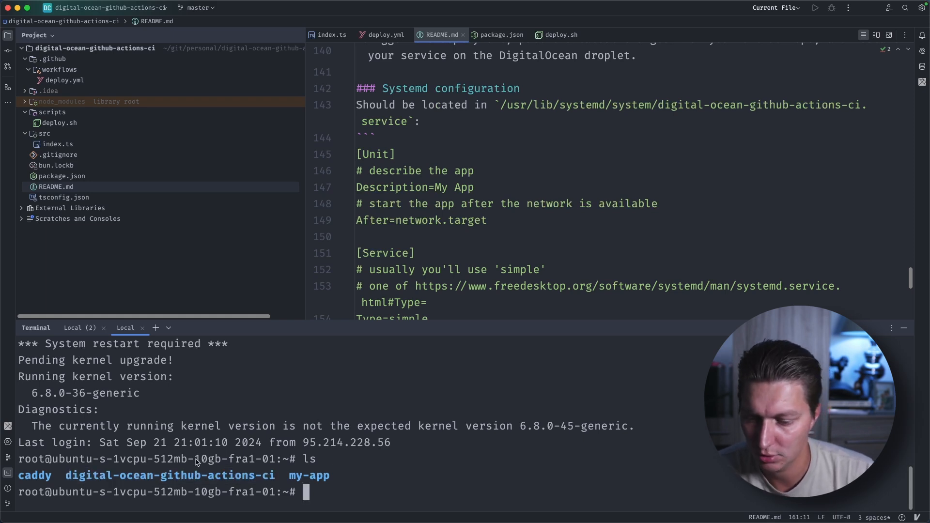
Move into digital-ocean-github-actions-ci/scripts and list deploy.sh.
text(cd g)
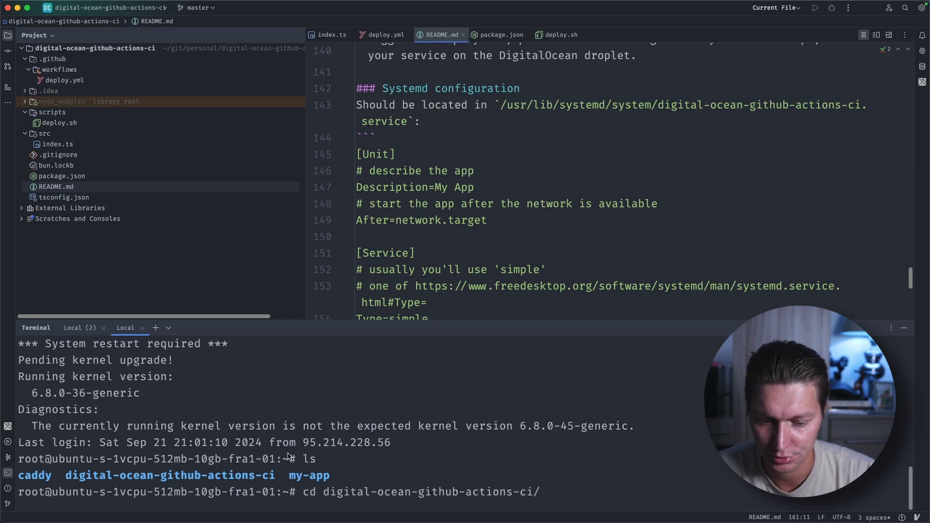
text(ls)
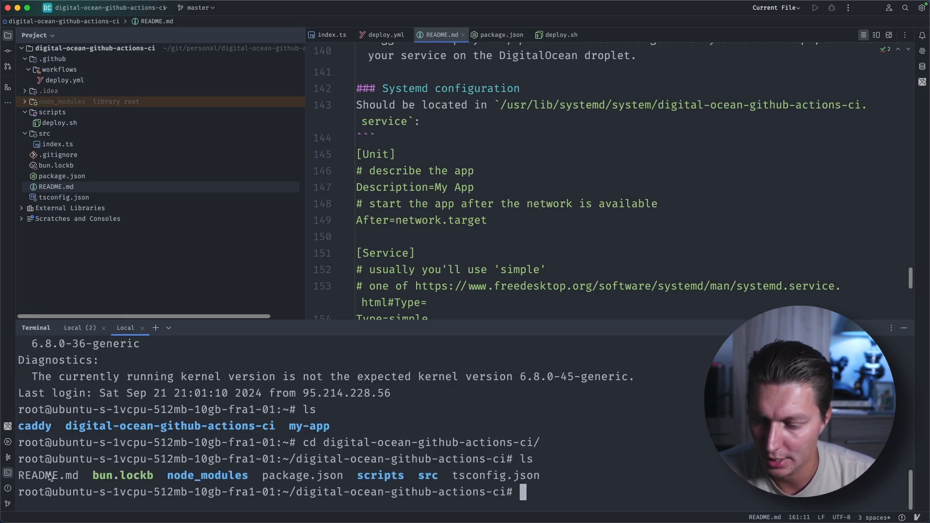
text(c)
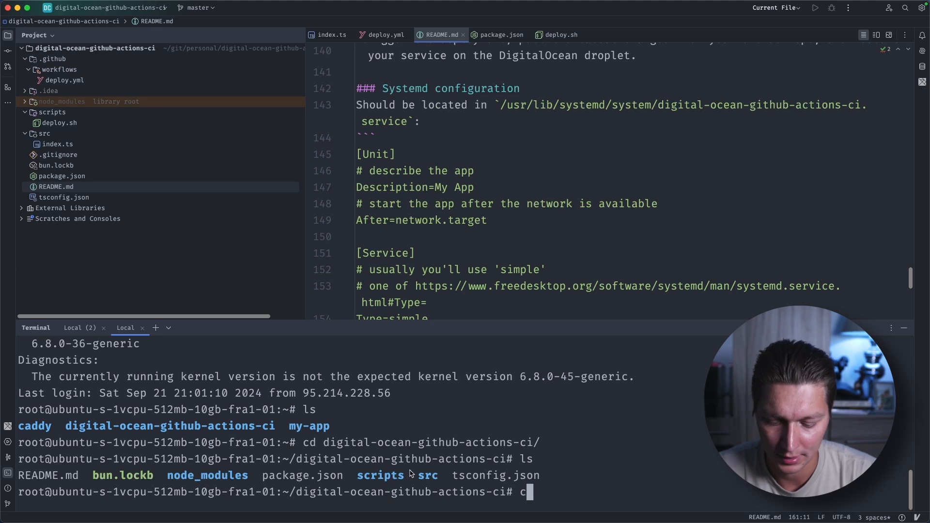
text(d scripts/)
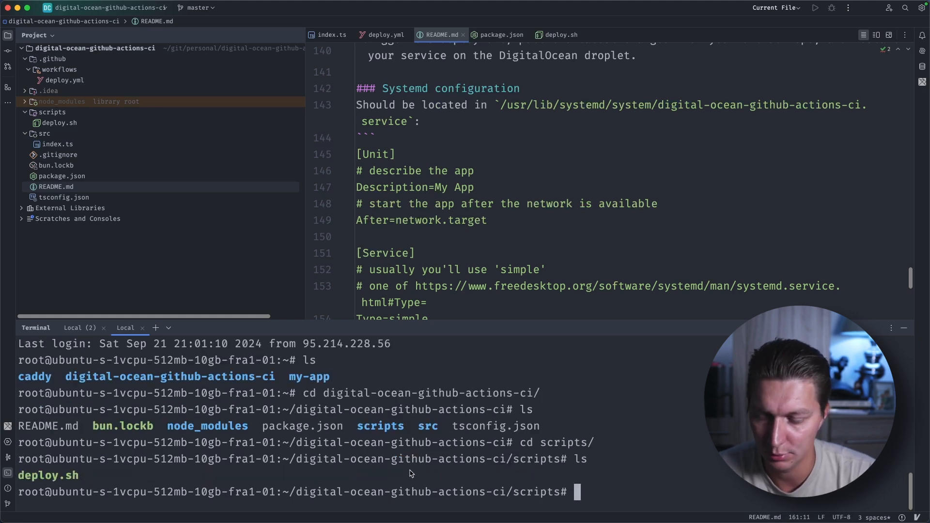
click(558, 34)
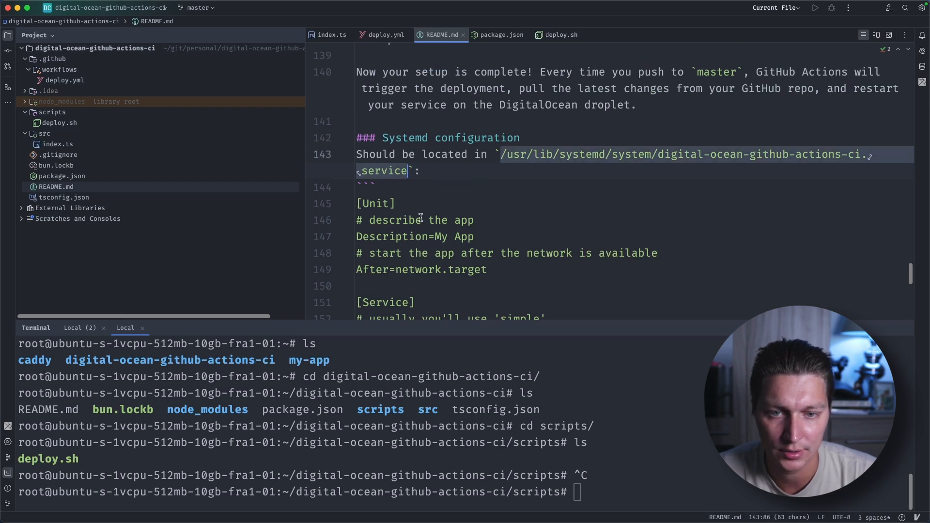
Prepare cat /usr/lib/systemd/system/digital-ocean-github-actions-ci.service in the droplet shell without running it.
text(cat /usr/lib/systemd/system/digital-ocean-github-actions-ci.service)
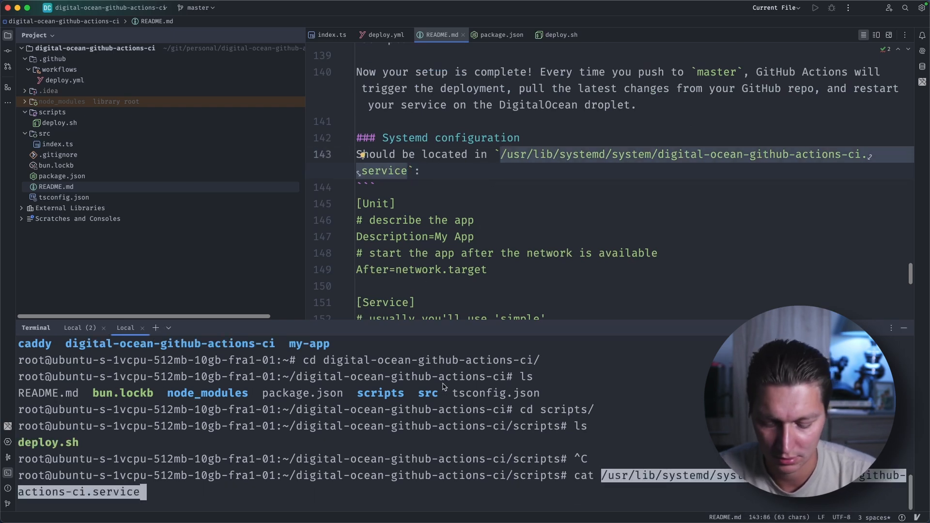